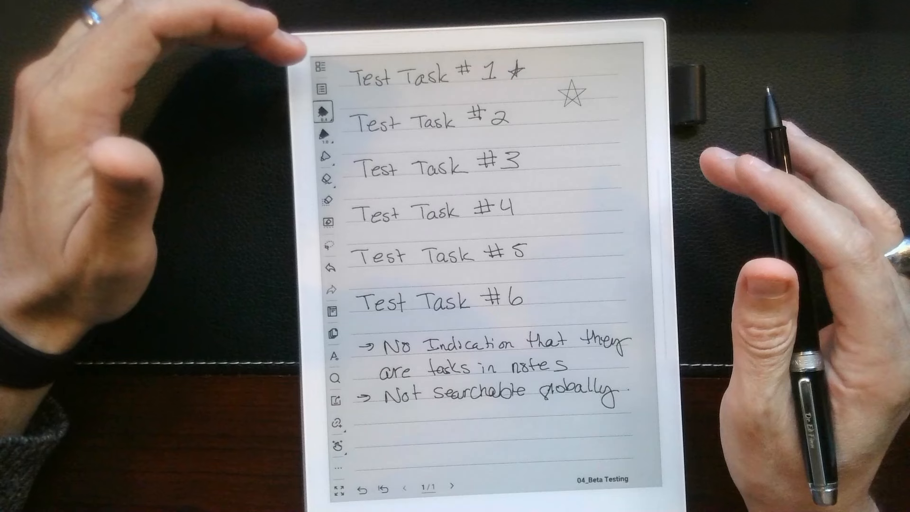
Step: Show the search types list (File, Keyword, Star, Handwriting) from the device-wide search
{"action": "left_click", "coordinate": [335, 378]}
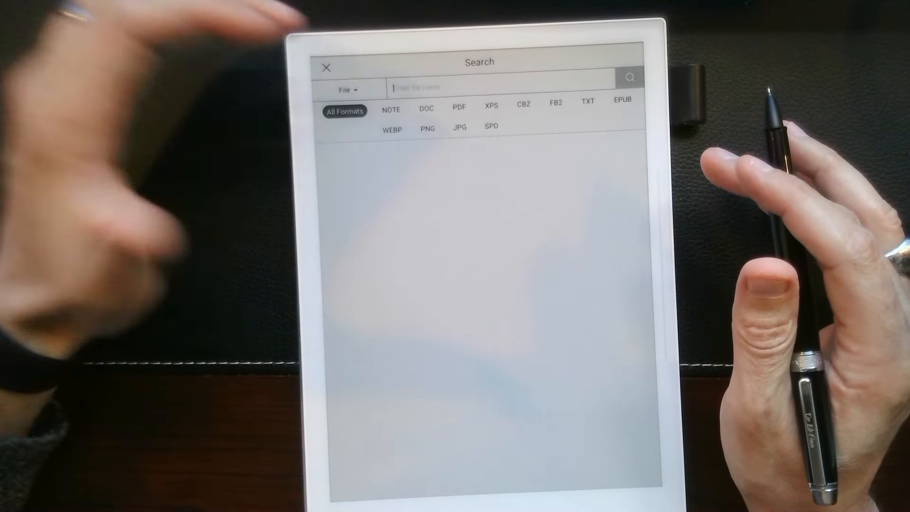
{"action": "left_click", "coordinate": [347, 90]}
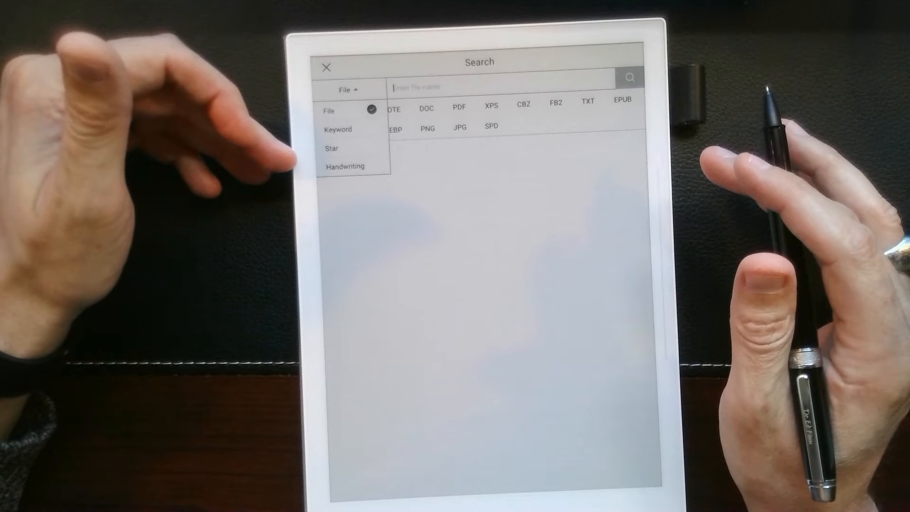
{"action": "left_click", "coordinate": [329, 110]}
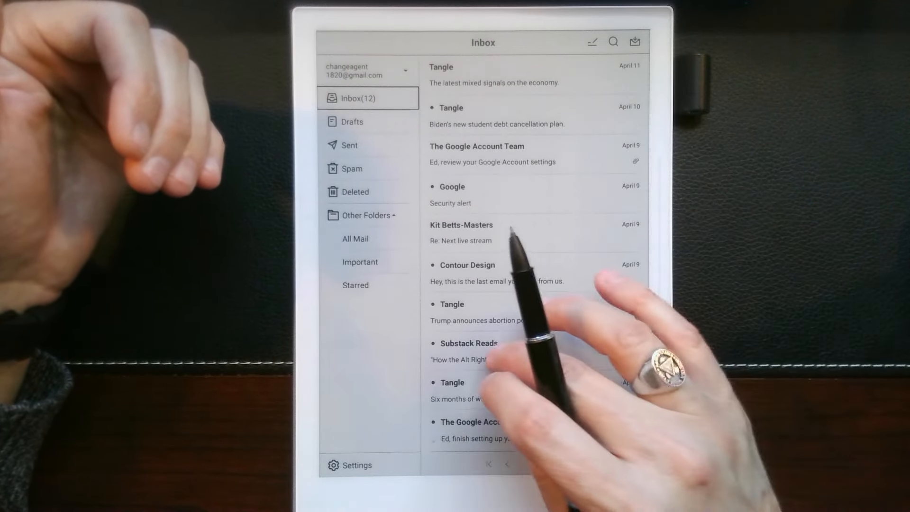
Step: Leave the search and bring up the email app's Inbox with its received messages
{"action": "left_click", "coordinate": [469, 343]}
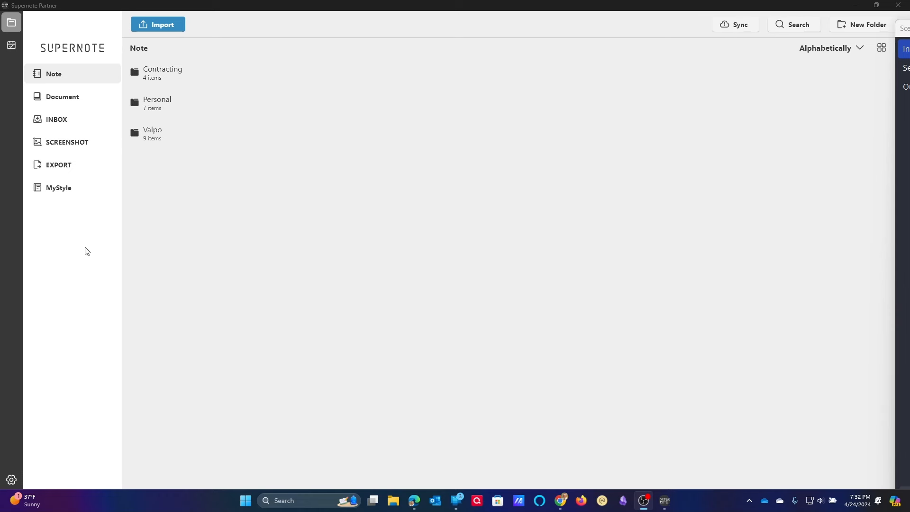
{"action": "mouse_move", "coordinate": [85, 244]}
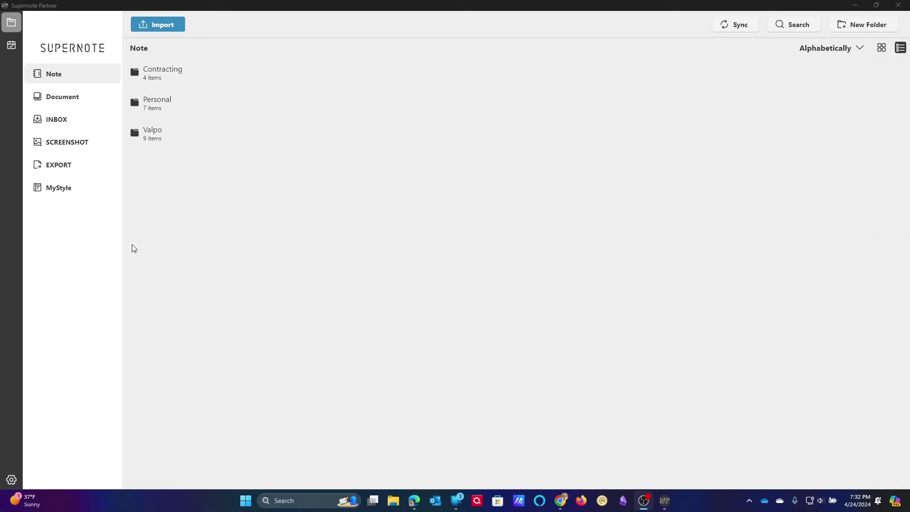
{"action": "mouse_move", "coordinate": [13, 62]}
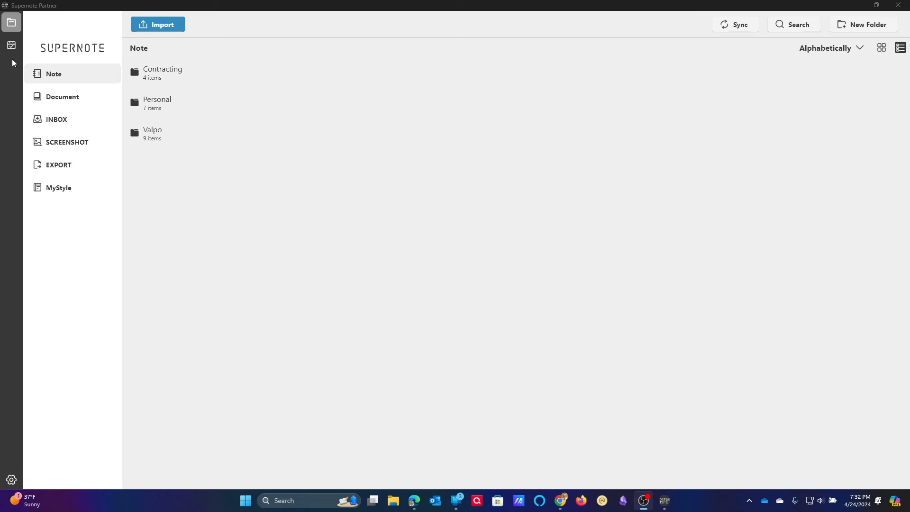
{"action": "mouse_move", "coordinate": [236, 200]}
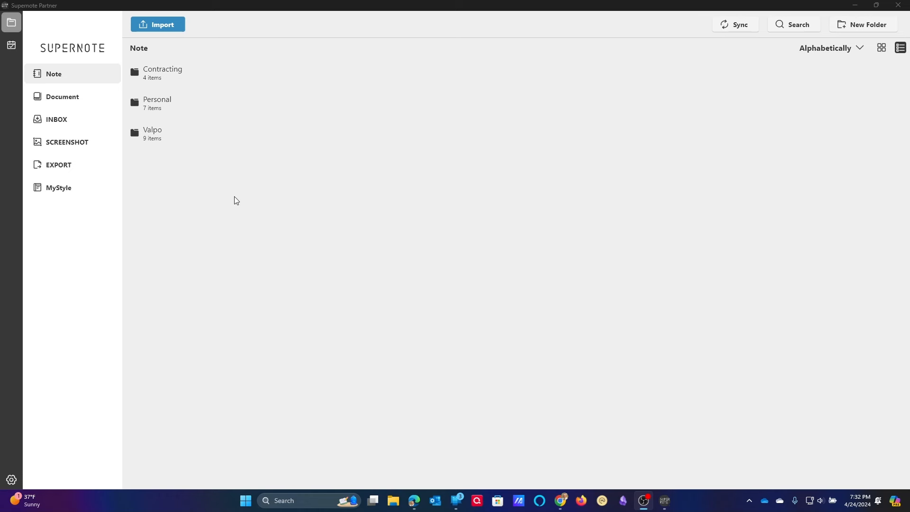
{"action": "mouse_move", "coordinate": [227, 225]}
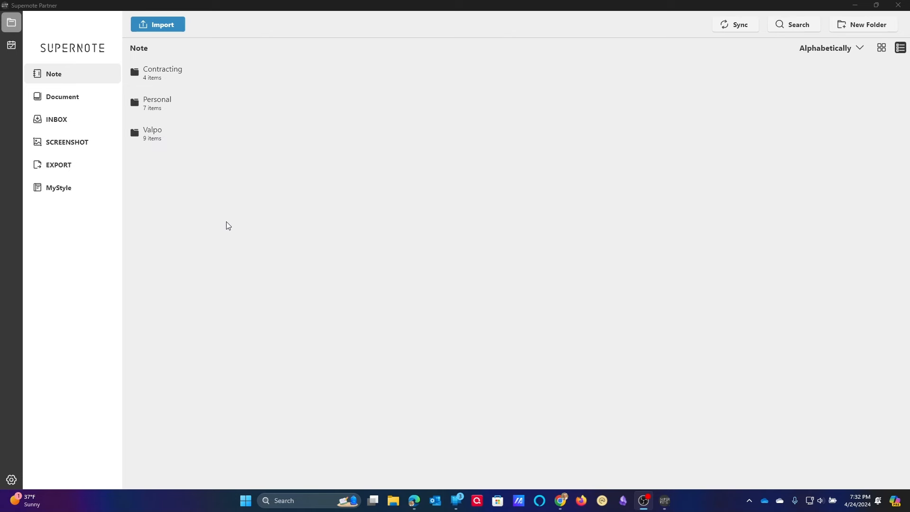
{"action": "mouse_move", "coordinate": [69, 163]}
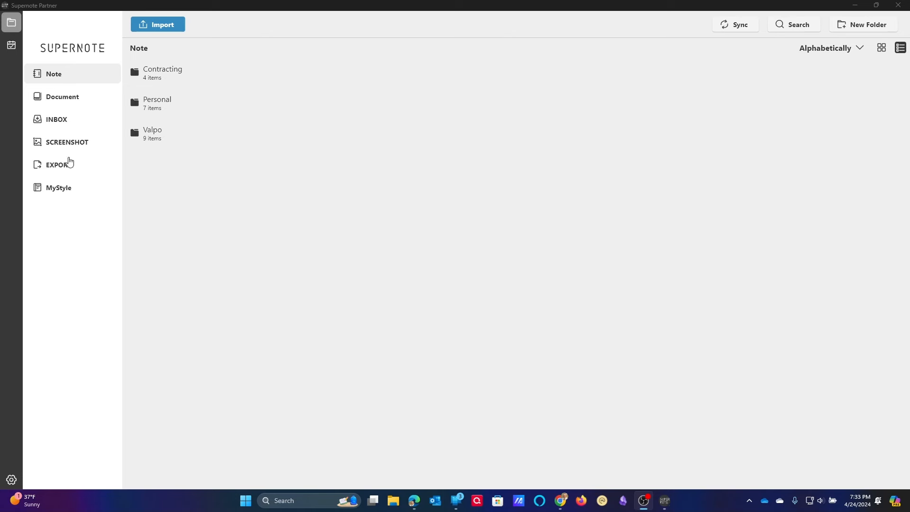
{"action": "mouse_move", "coordinate": [199, 185]}
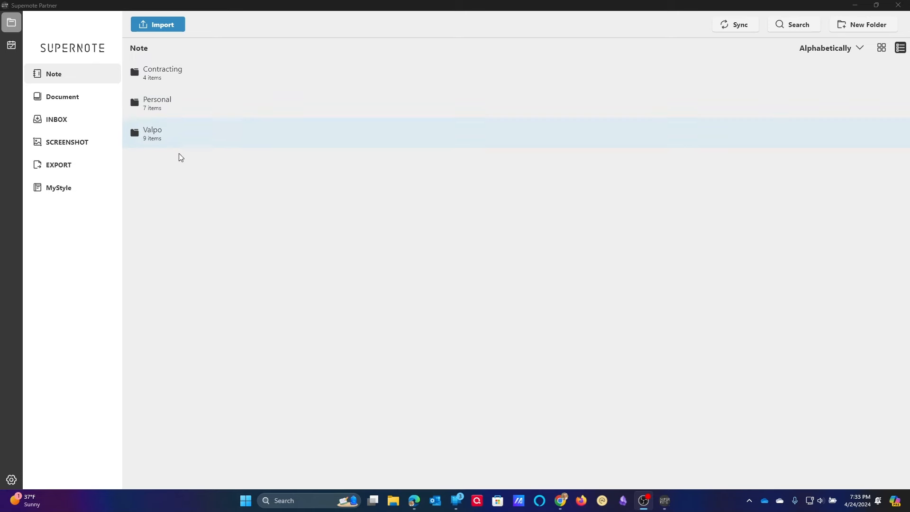
{"action": "mouse_move", "coordinate": [707, 102]}
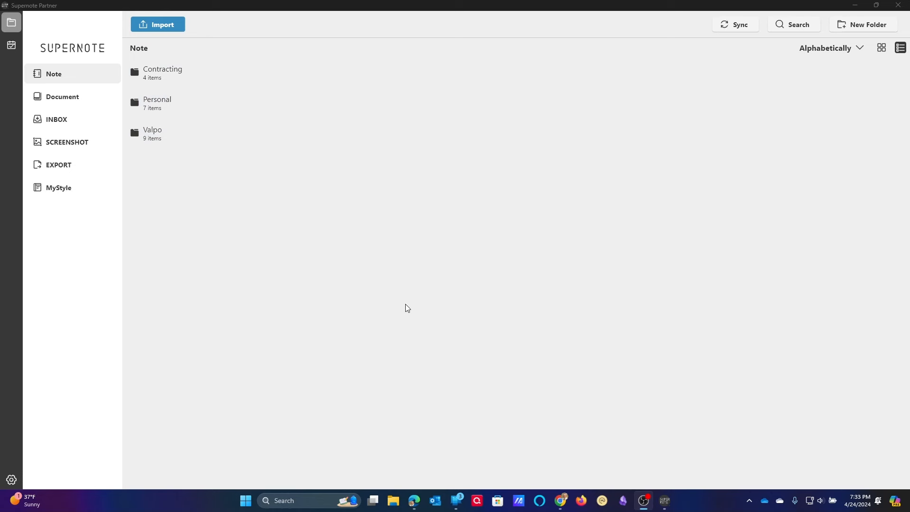
{"action": "mouse_move", "coordinate": [503, 323]}
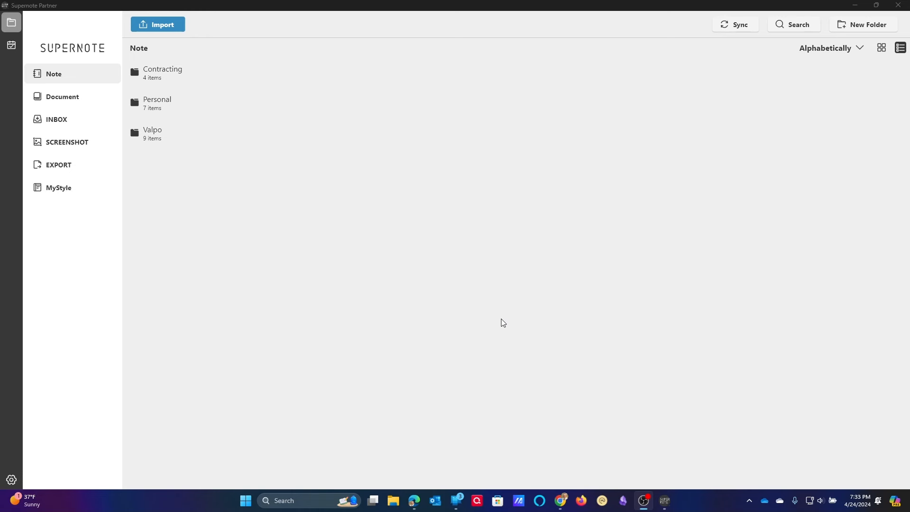
{"action": "mouse_move", "coordinate": [90, 284]}
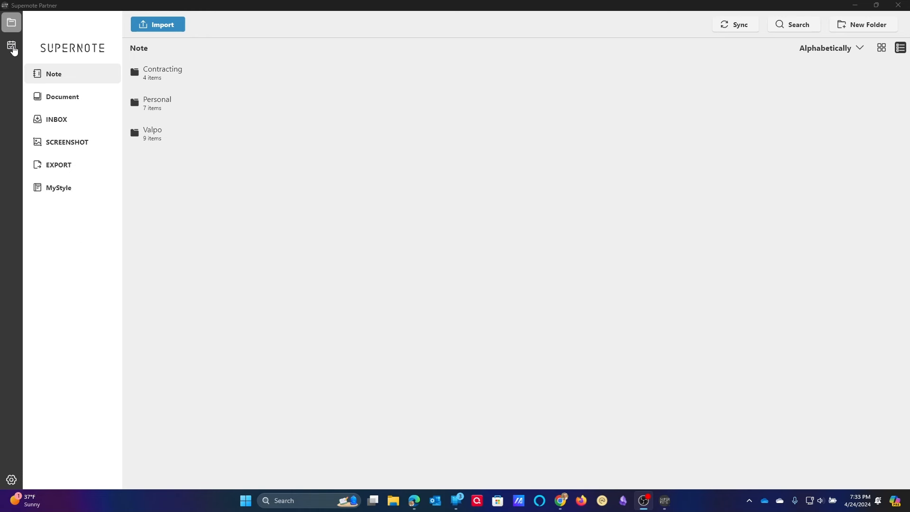
Step: Leave the Note file browser (Contracting, Personal, Valpo) for the to-do list
{"action": "left_click", "coordinate": [11, 47]}
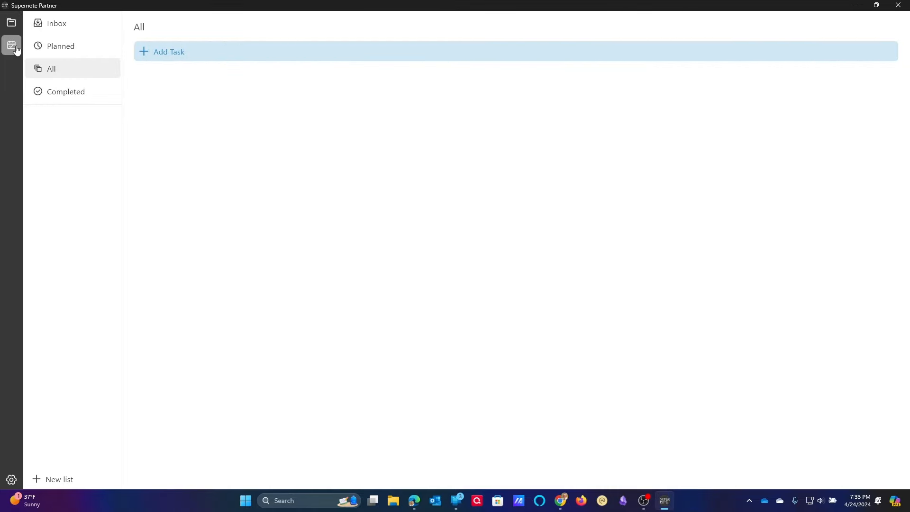
{"action": "mouse_move", "coordinate": [72, 77]}
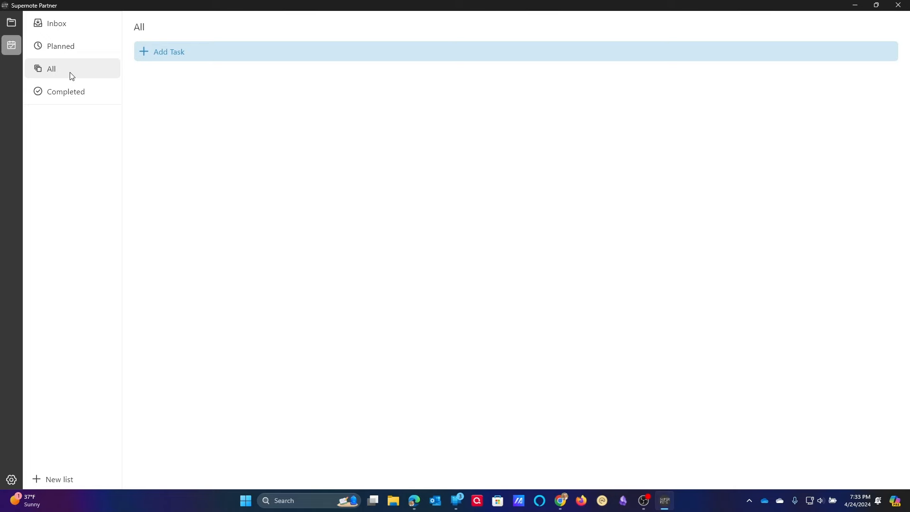
{"action": "mouse_move", "coordinate": [230, 63]}
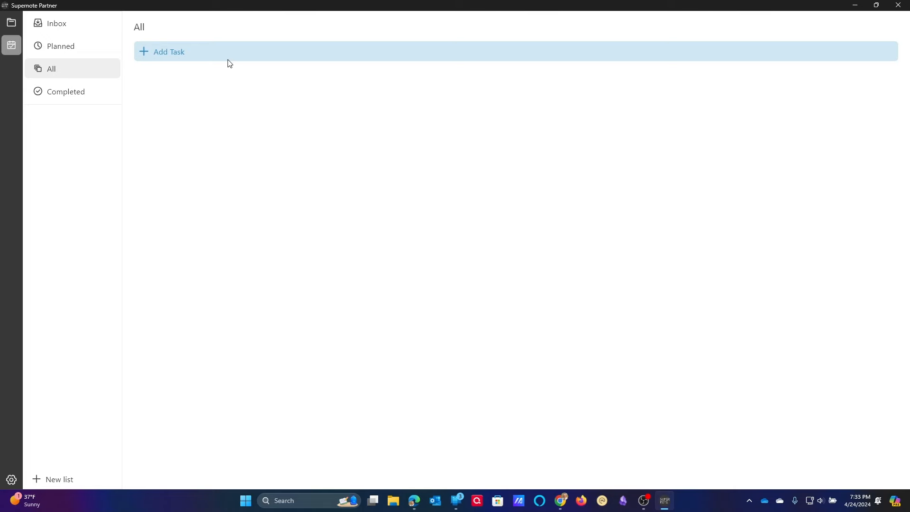
{"action": "mouse_move", "coordinate": [322, 127]}
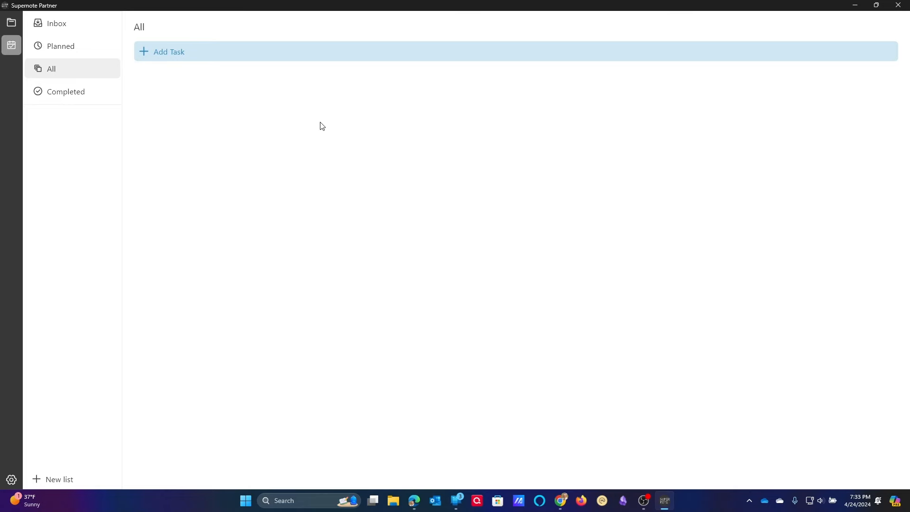
{"action": "mouse_move", "coordinate": [300, 169]}
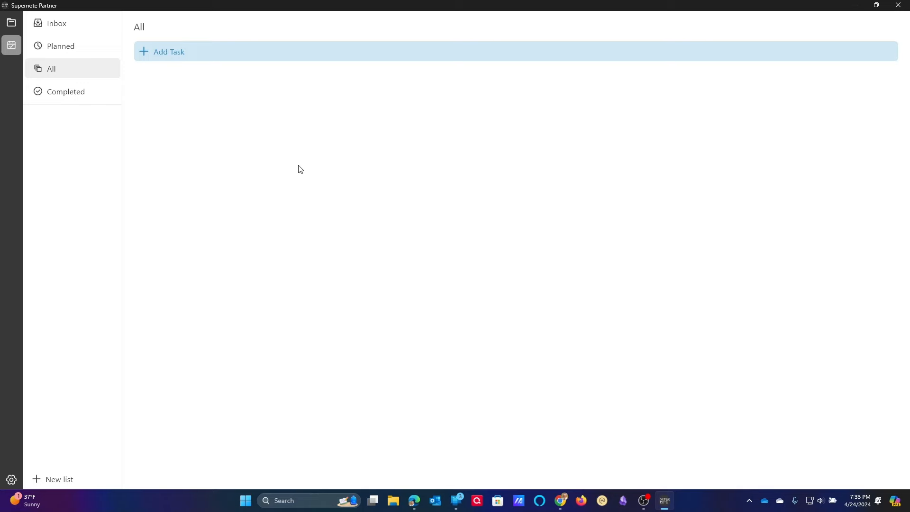
{"action": "mouse_move", "coordinate": [98, 100]}
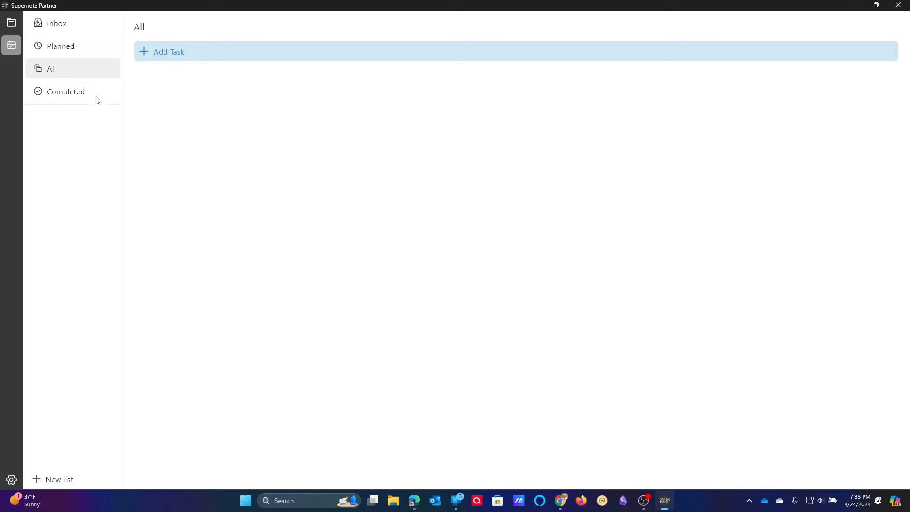
{"action": "mouse_move", "coordinate": [11, 44]}
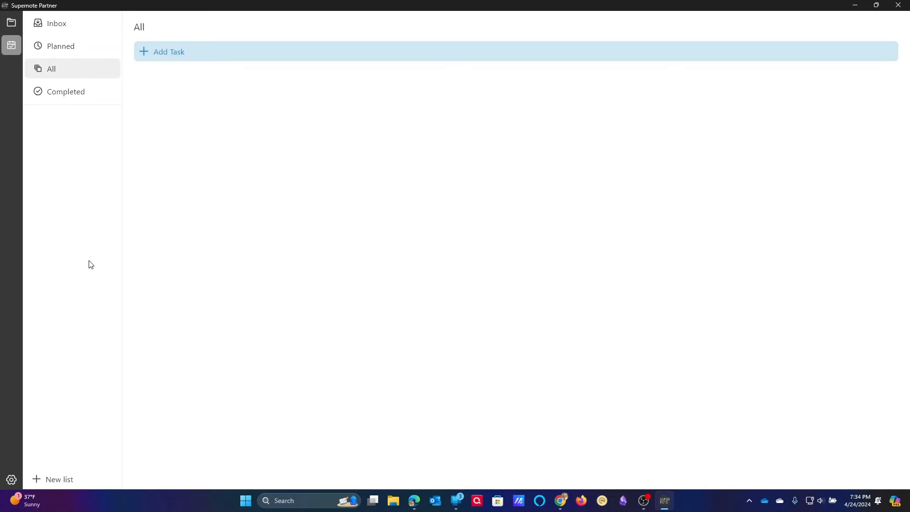
{"action": "mouse_move", "coordinate": [12, 480]}
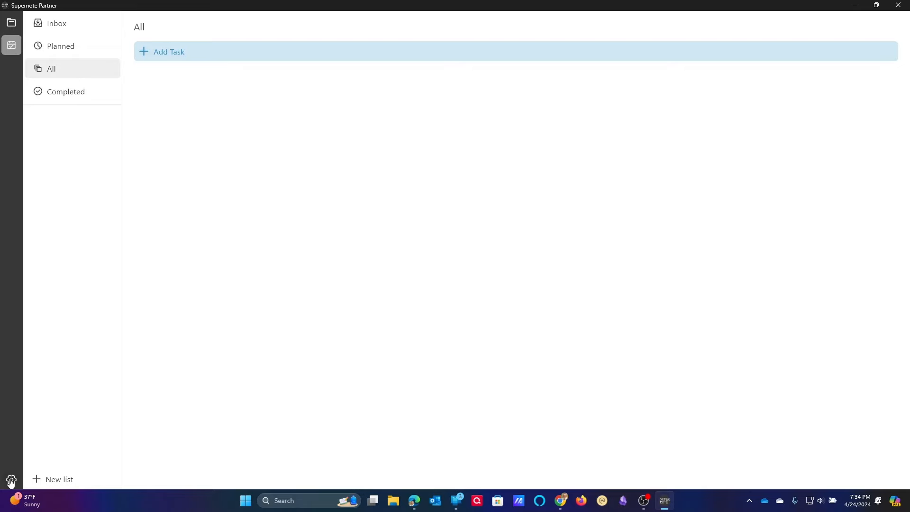
Step: Leave the empty All task view for the device linking settings
{"action": "left_click", "coordinate": [12, 480]}
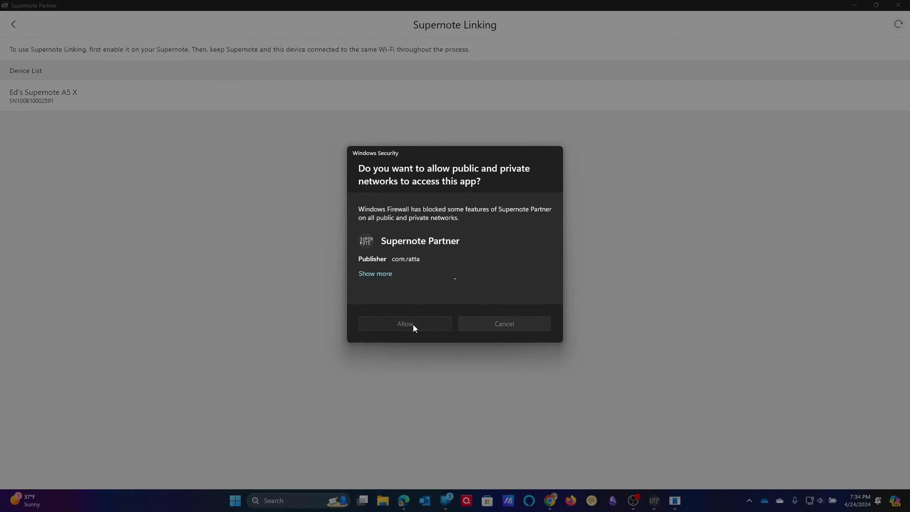
Step: Allow network access through Windows Firewall and enable keyboard sharing for the paired Supernote A5 X
{"action": "left_click", "coordinate": [405, 323]}
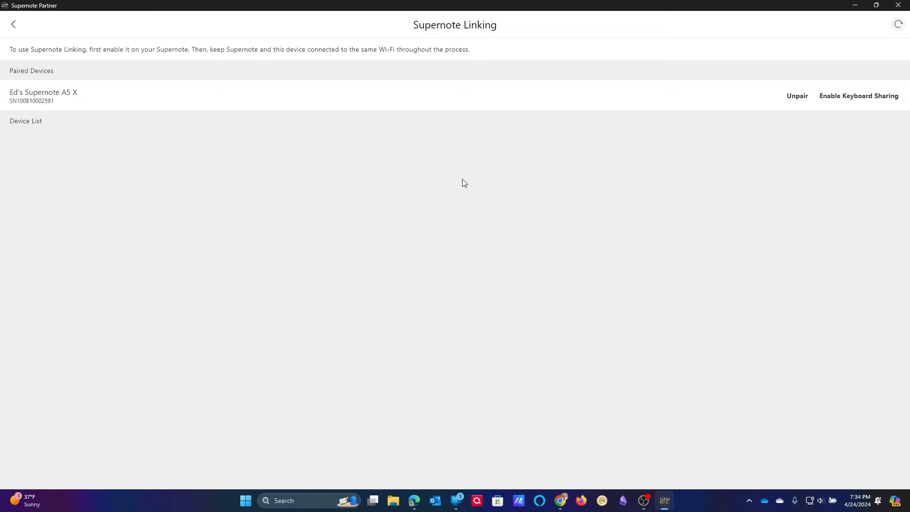
{"action": "left_click", "coordinate": [860, 96]}
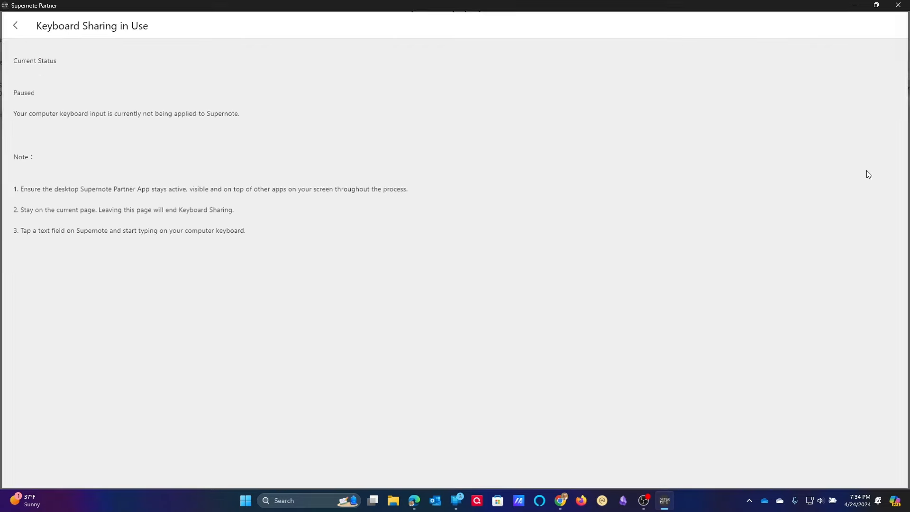